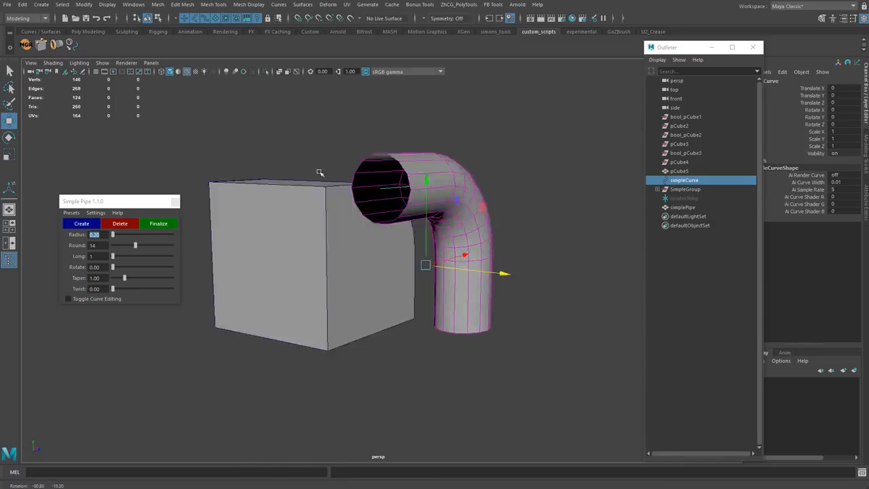
Adjust the Simple Pipe Radius, Rotate and Taper sliders to thicken, twist and taper the elbow bend
{"action": "left_click_drag", "start_coordinate": [135, 244], "coordinate": [150, 244]}
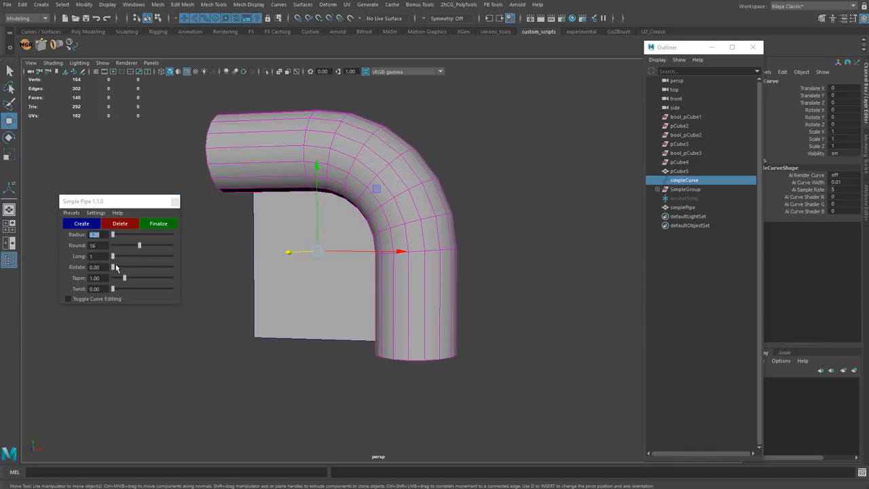
{"action": "left_click_drag", "start_coordinate": [114, 266], "coordinate": [125, 266]}
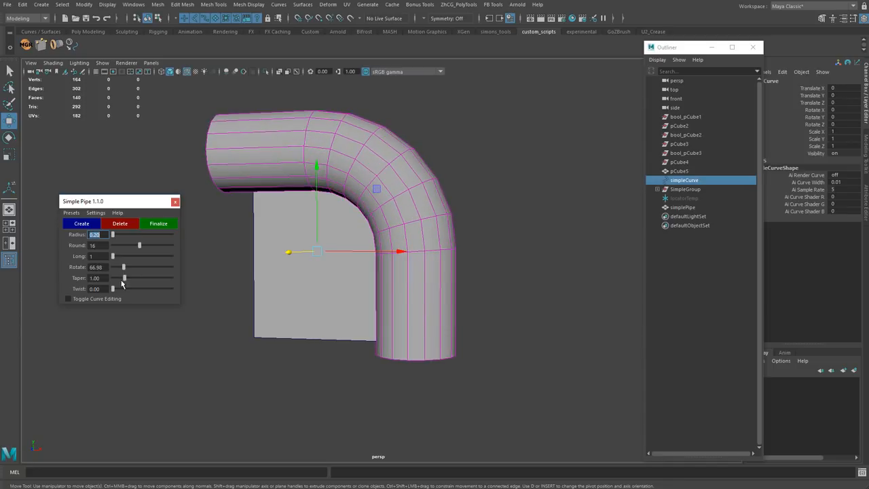
{"action": "left_click_drag", "start_coordinate": [113, 277], "coordinate": [126, 277]}
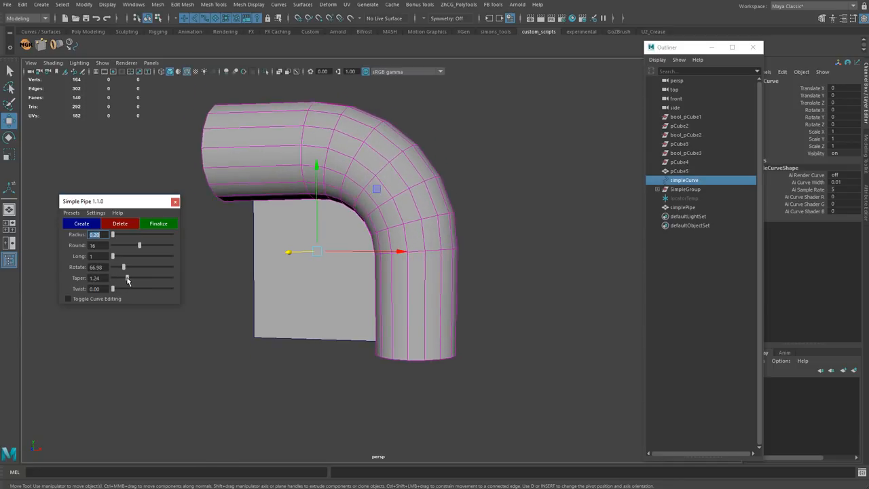
{"action": "left_click_drag", "start_coordinate": [113, 288], "coordinate": [122, 288]}
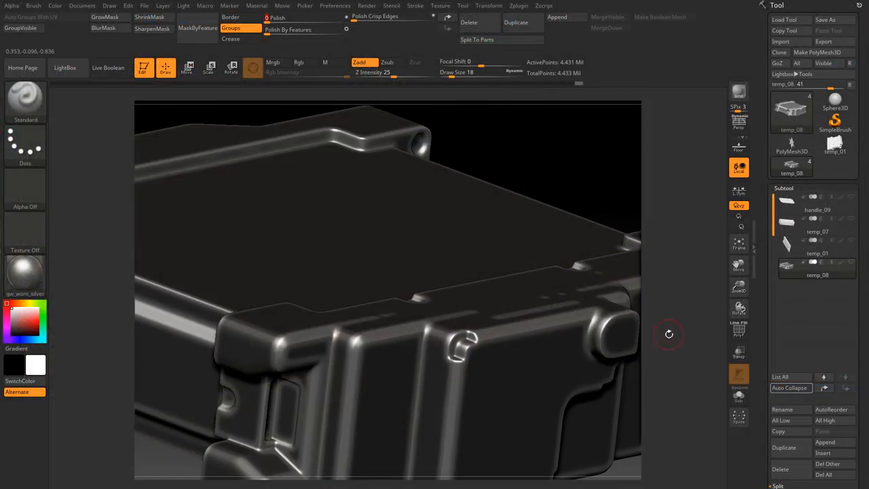
Orbit the casing's top edges and front, then select the handle subtool for review
{"action": "left_click_drag", "start_coordinate": [668, 335], "coordinate": [679, 336]}
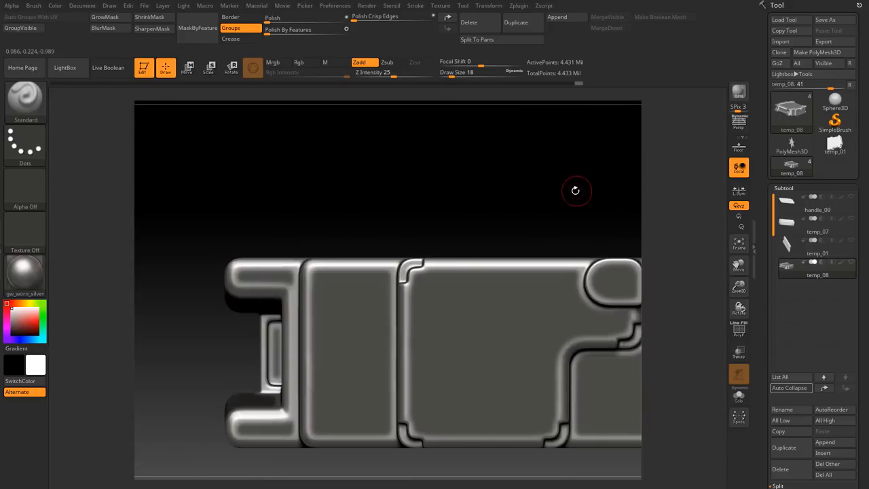
{"action": "left_click_drag", "start_coordinate": [576, 190], "coordinate": [470, 193]}
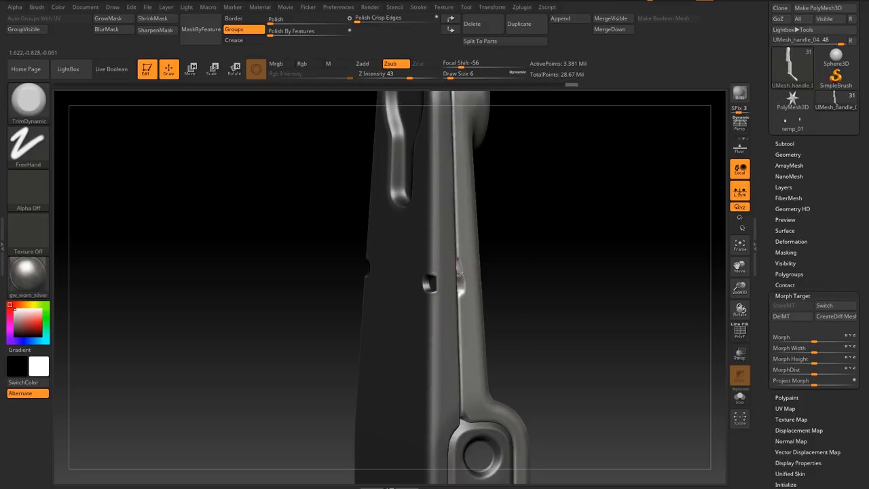
{"action": "left_click", "coordinate": [460, 278]}
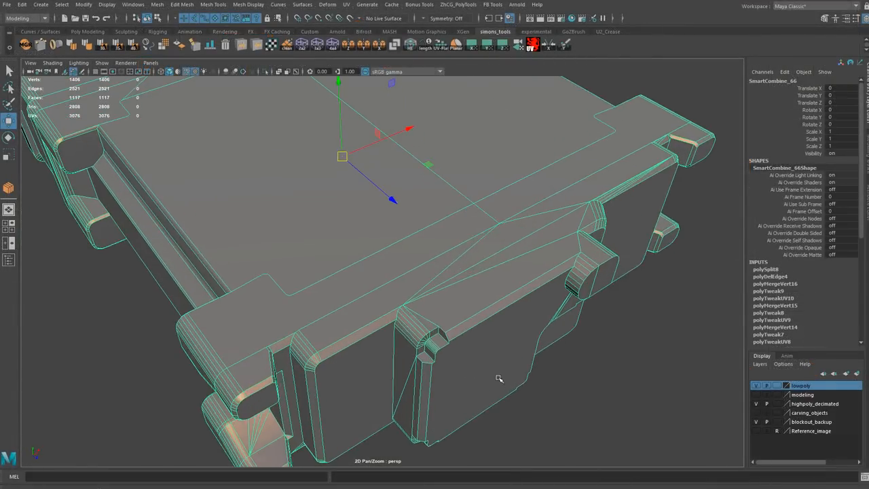
Orbit the low-poly casing and bring up the marking menu on the full wireframe radio model
{"action": "left_click_drag", "start_coordinate": [500, 377], "coordinate": [783, 401]}
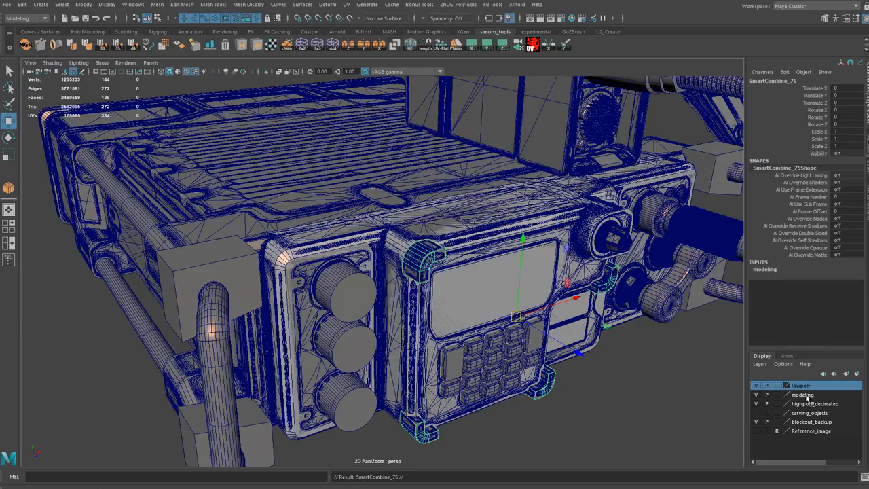
{"action": "right_click", "coordinate": [803, 394]}
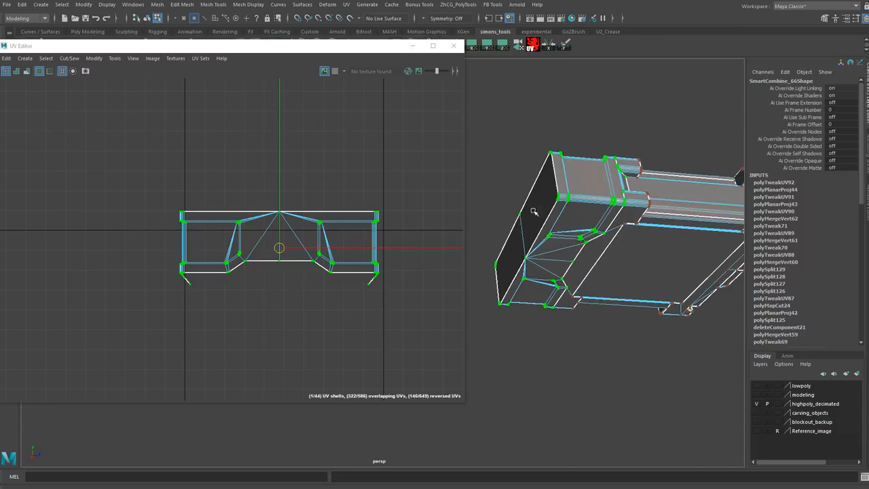
Choose a UV component mode for the casing piece in the UV Editor
{"action": "right_click", "coordinate": [267, 257]}
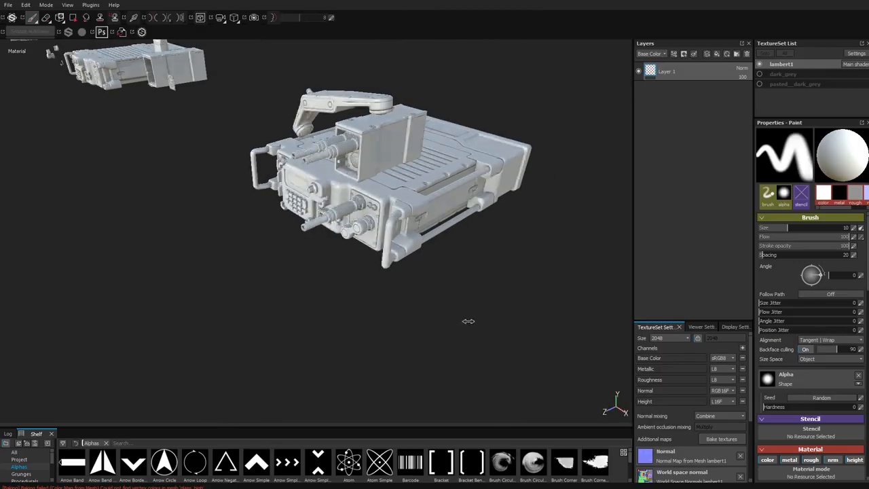
Orbit the untextured radio to view its front and back with baked ambient occlusion
{"action": "left_click_drag", "start_coordinate": [469, 321], "coordinate": [380, 314]}
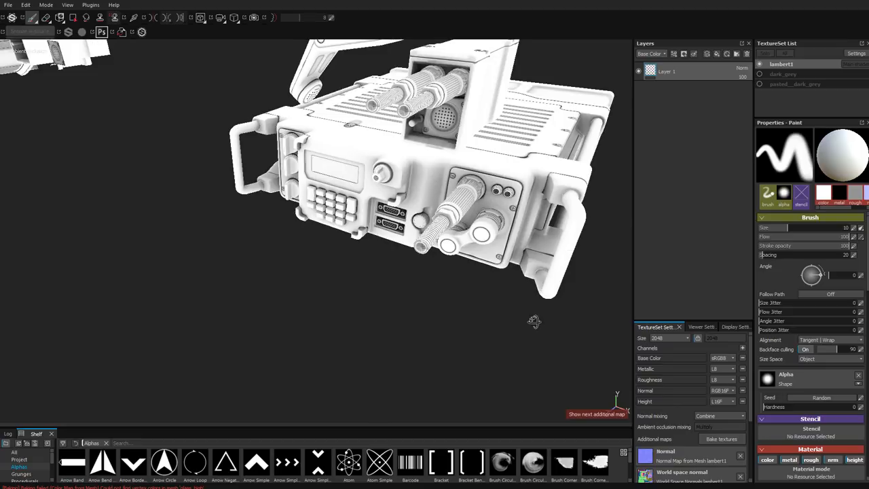
{"action": "left_click_drag", "start_coordinate": [533, 321], "coordinate": [421, 307]}
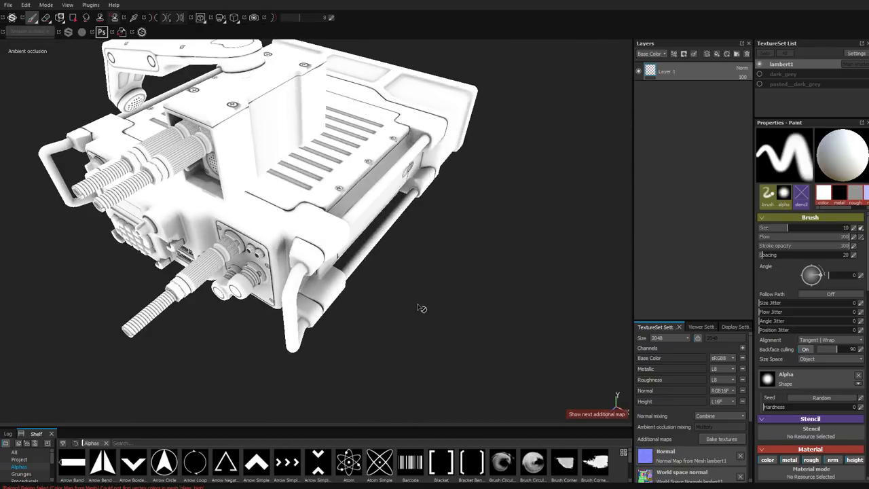
{"action": "left_click_drag", "start_coordinate": [419, 307], "coordinate": [449, 255]}
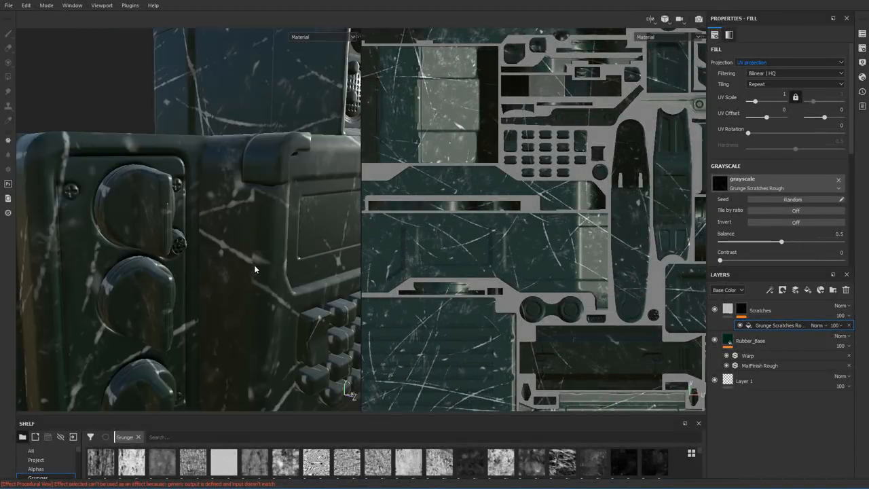
Apply a scratches grunge to the fill layer and tighten the Fractal Sum mask Levels to thin the speckles
{"action": "left_click", "coordinate": [794, 62]}
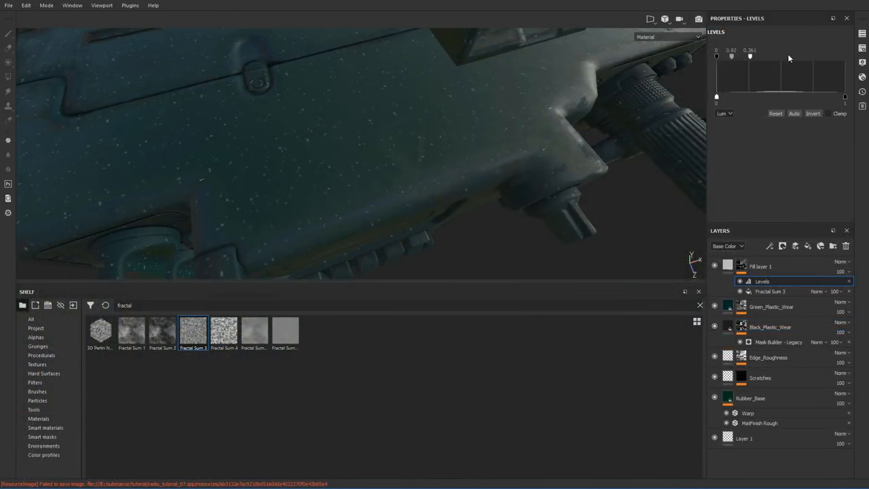
{"action": "left_click_drag", "start_coordinate": [750, 57], "coordinate": [753, 57]}
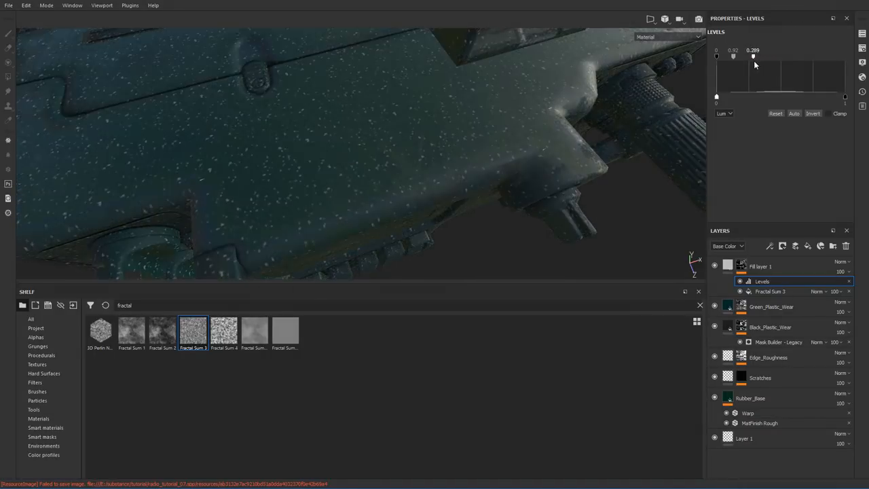
{"action": "left_click_drag", "start_coordinate": [754, 57], "coordinate": [752, 57]}
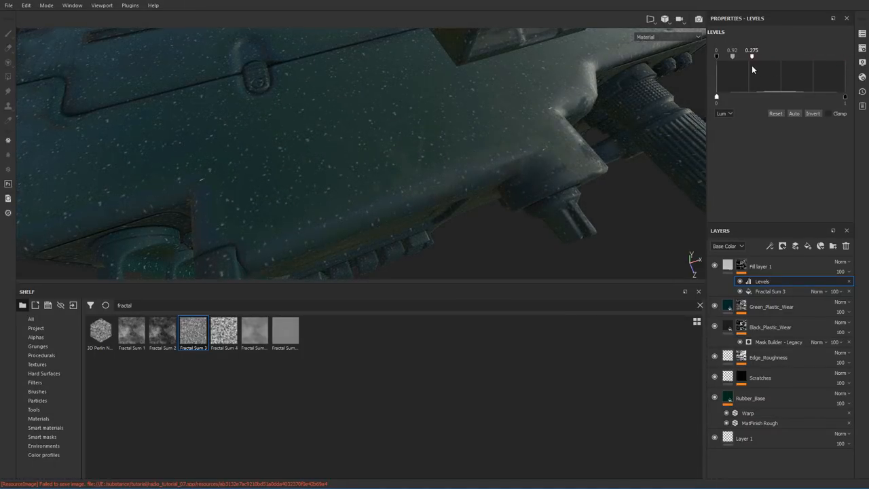
{"action": "left_click_drag", "start_coordinate": [753, 57], "coordinate": [748, 57]}
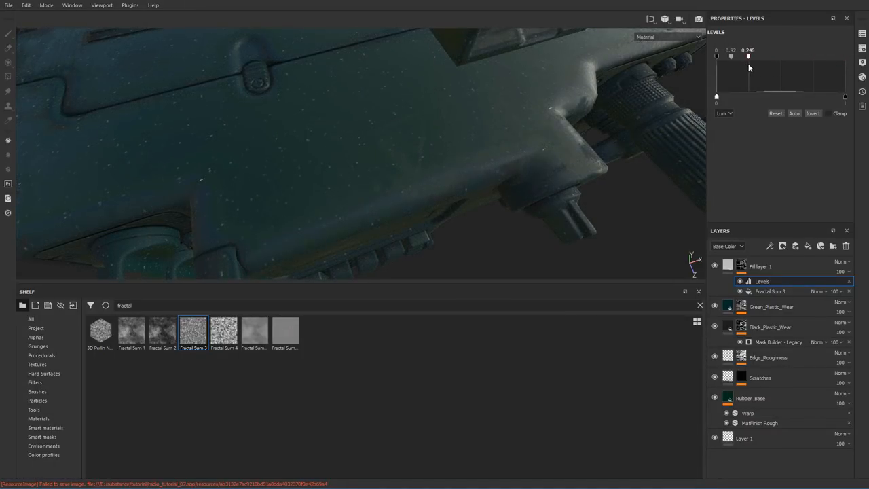
{"action": "left_click_drag", "start_coordinate": [749, 57], "coordinate": [754, 57]}
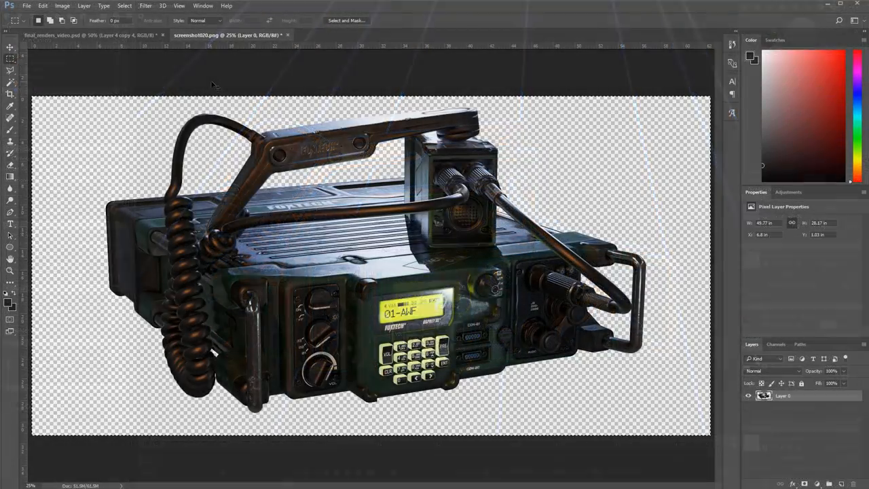
Bring the radio render into the portfolio PSD and scale it down to centre it in the frame
{"action": "left_click", "coordinate": [88, 35]}
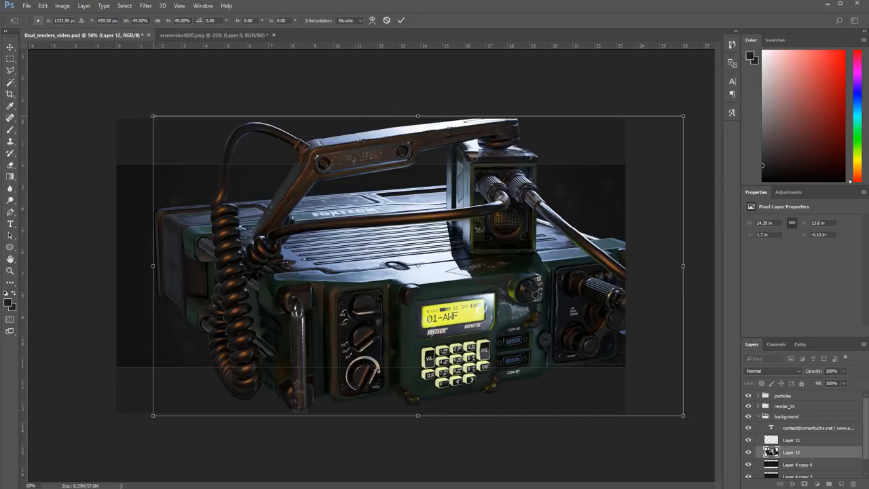
{"action": "left_click_drag", "start_coordinate": [152, 116], "coordinate": [190, 136]}
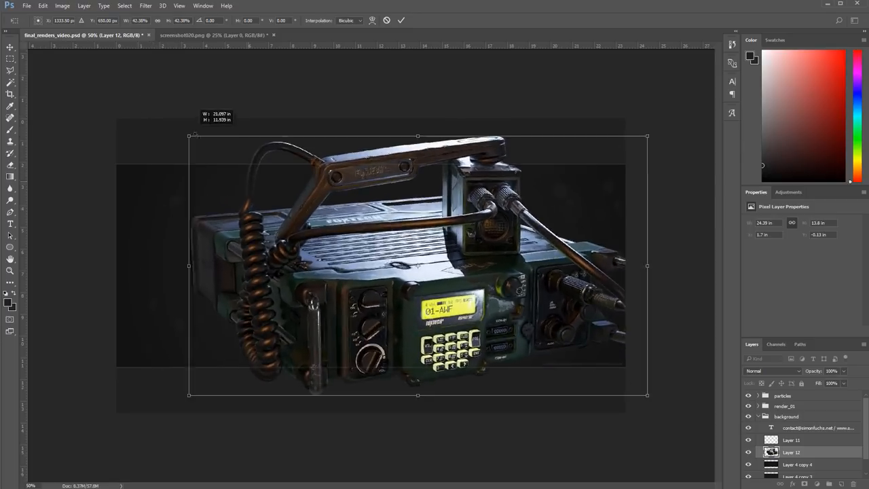
{"action": "left_click_drag", "start_coordinate": [190, 136], "coordinate": [224, 156]}
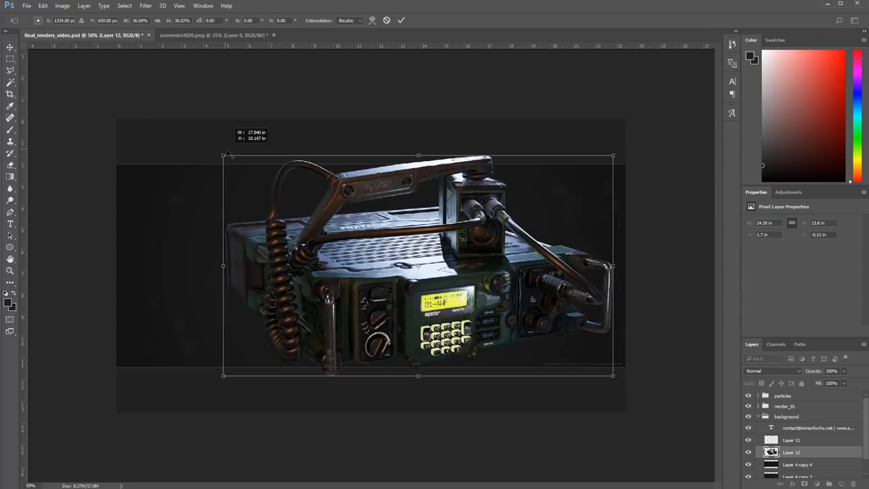